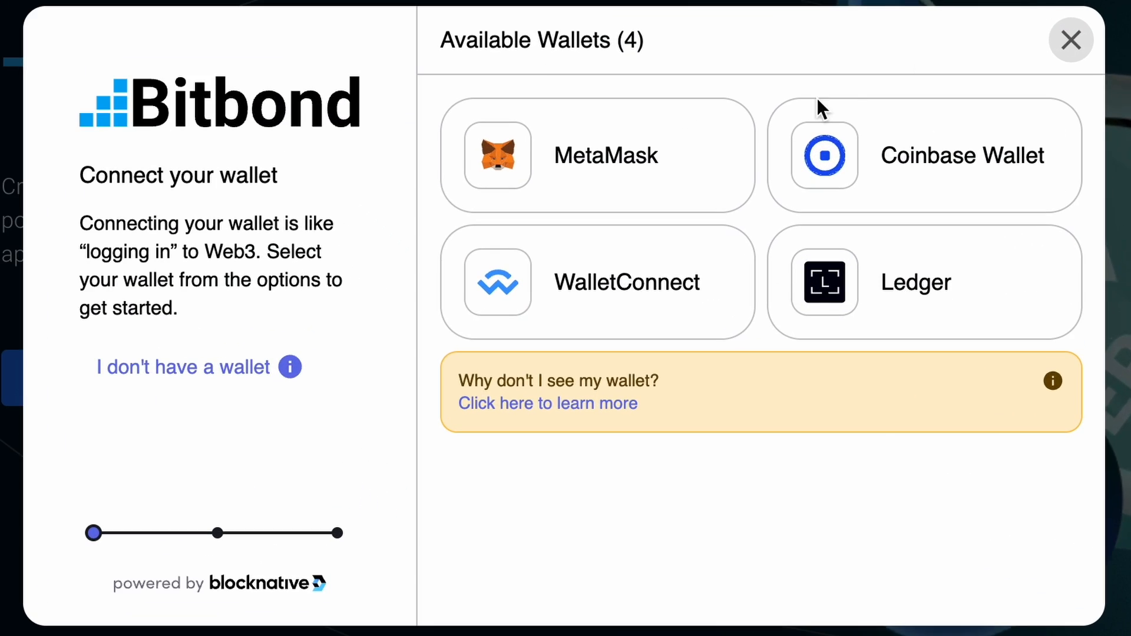
# - Connect the MetaMask wallet to Token Tool and close the wallet window
pyautogui.click(598, 155)
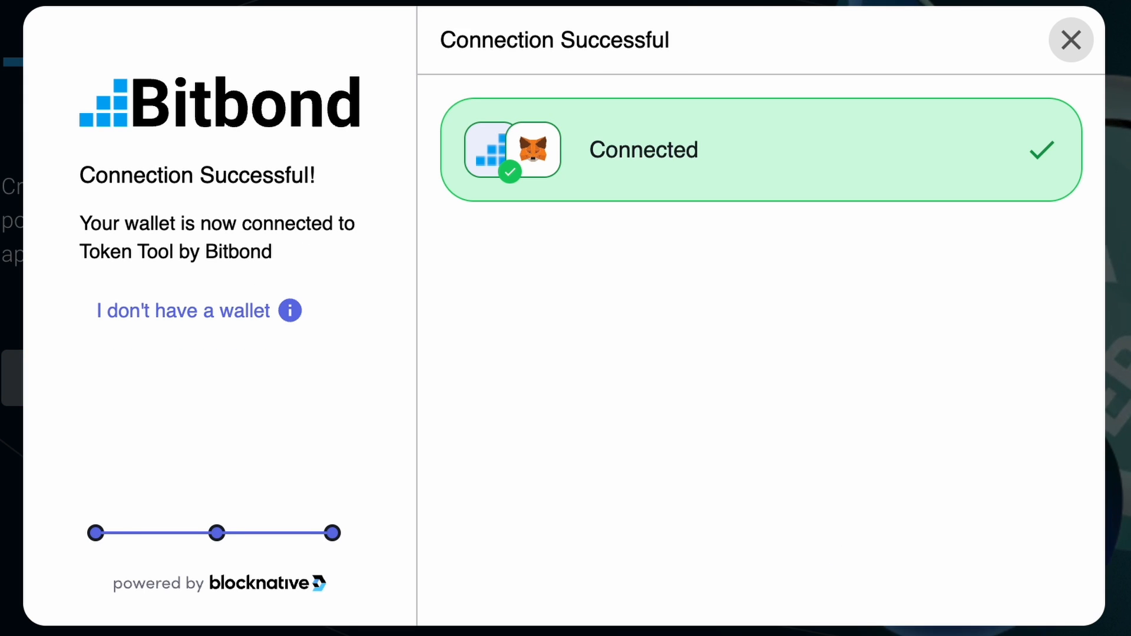
pyautogui.click(1070, 39)
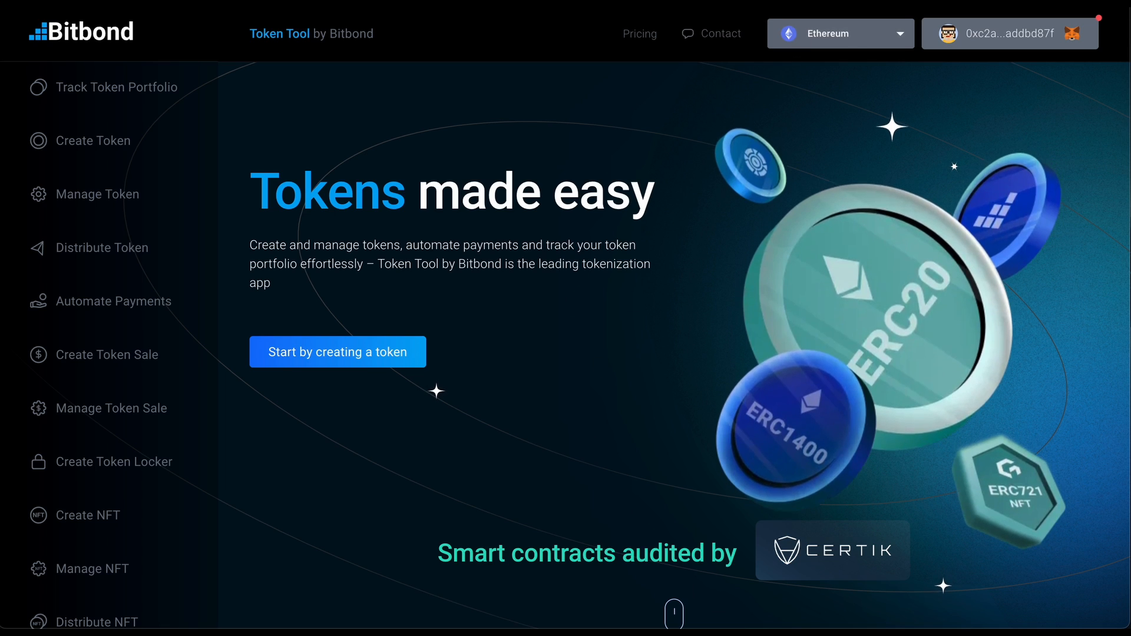
# - Switch the active network from Ethereum to Base Chain
pyautogui.click(839, 33)
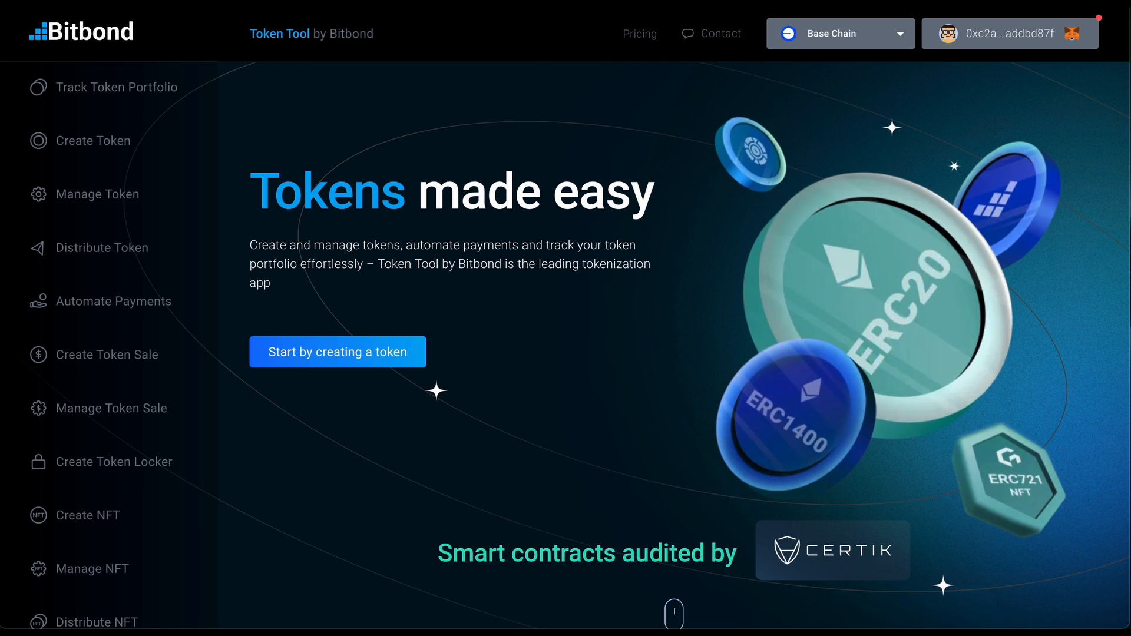
pyautogui.moveTo(227, 184)
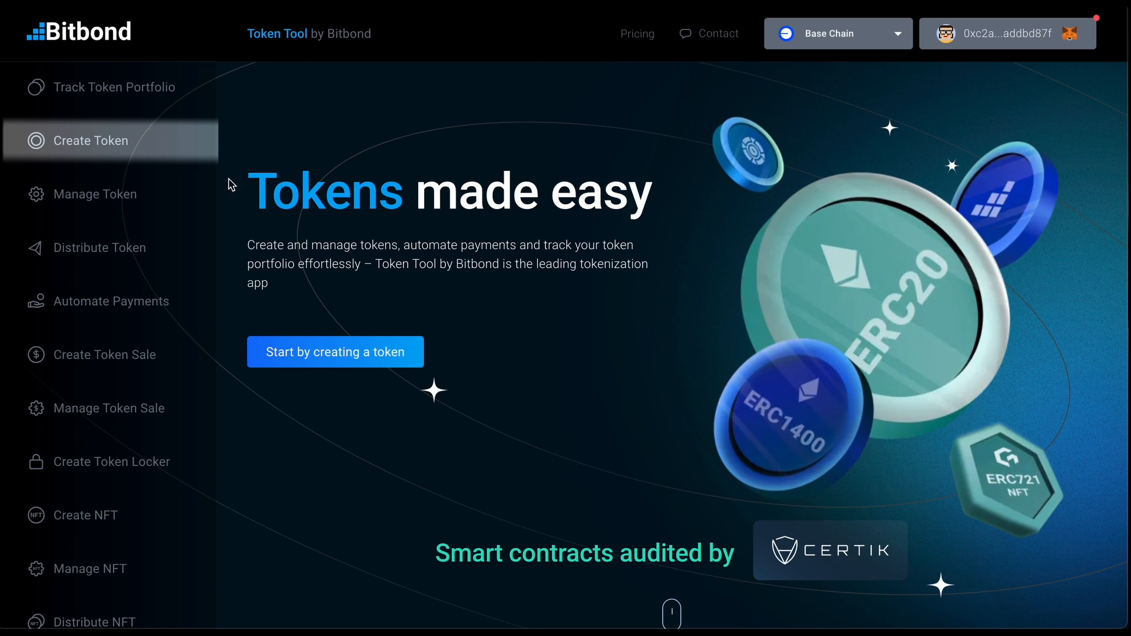
# - Fill the token form: Base Chain 1, BC1, 21,000,000 supply, 18 decimals
pyautogui.click(334, 352)
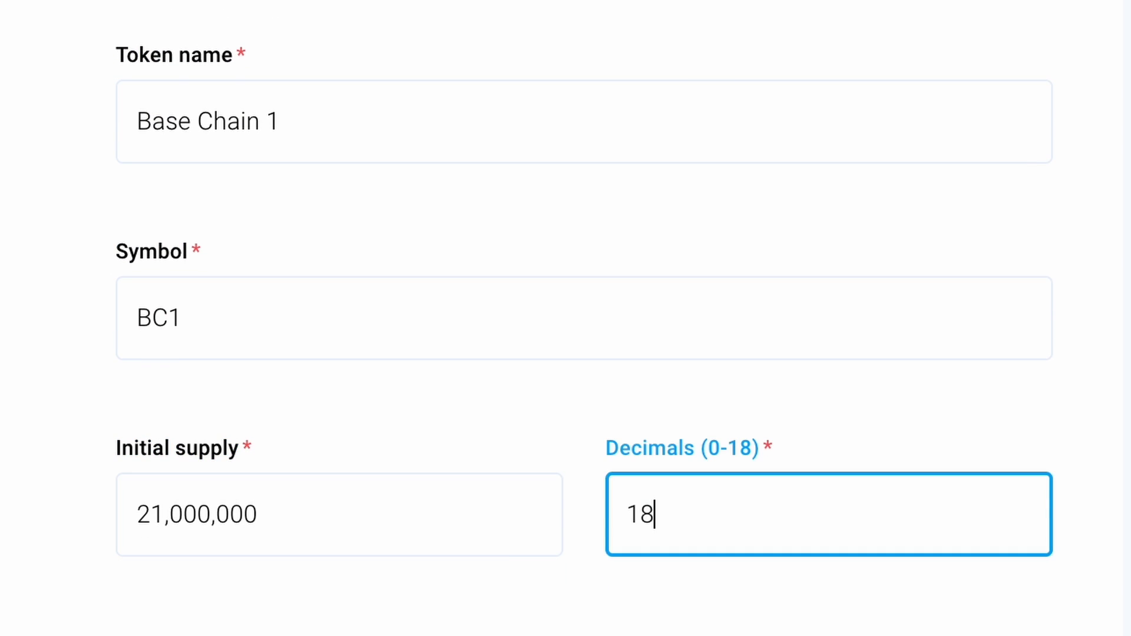
pyautogui.scroll(-3)
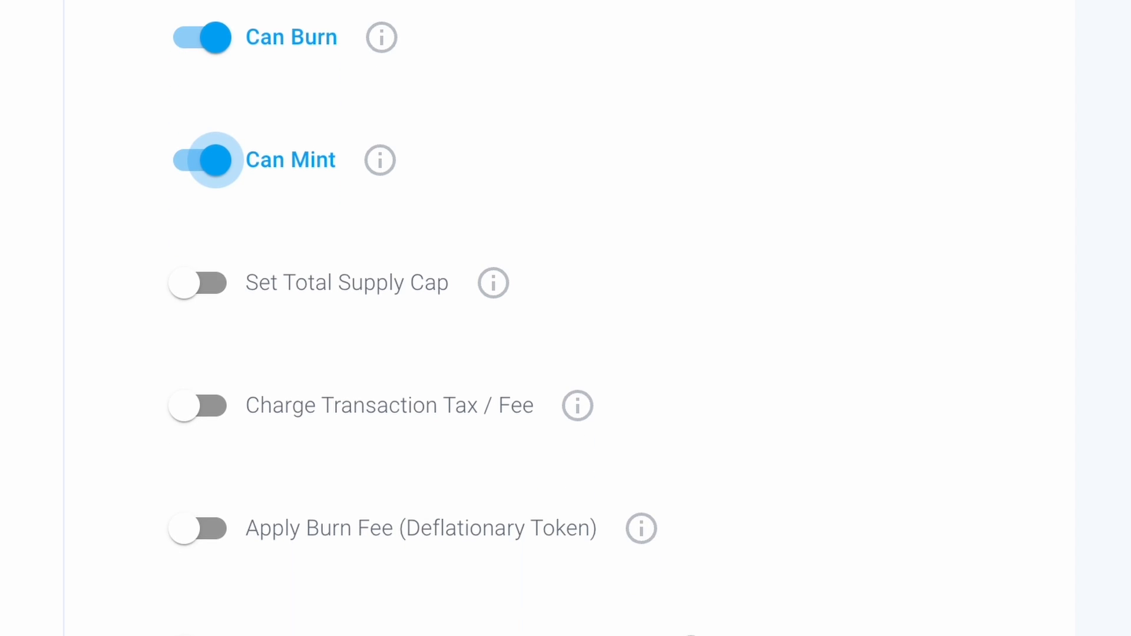
# - Agree to the Terms & Conditions and submit the Base Chain 1 token
pyautogui.scroll(-3)
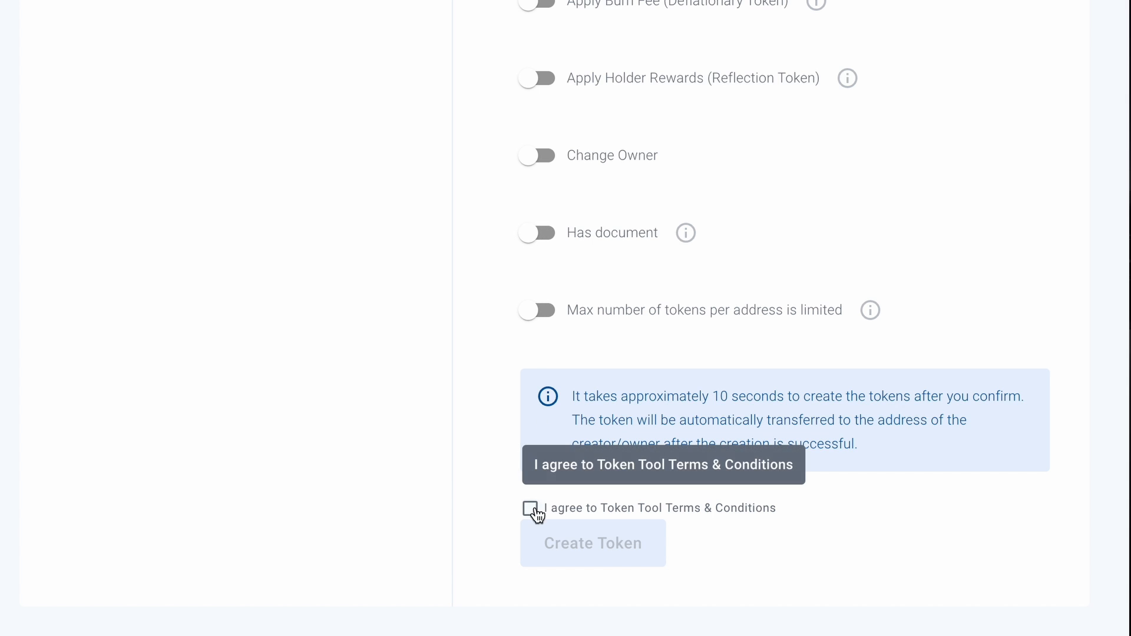
pyautogui.click(530, 508)
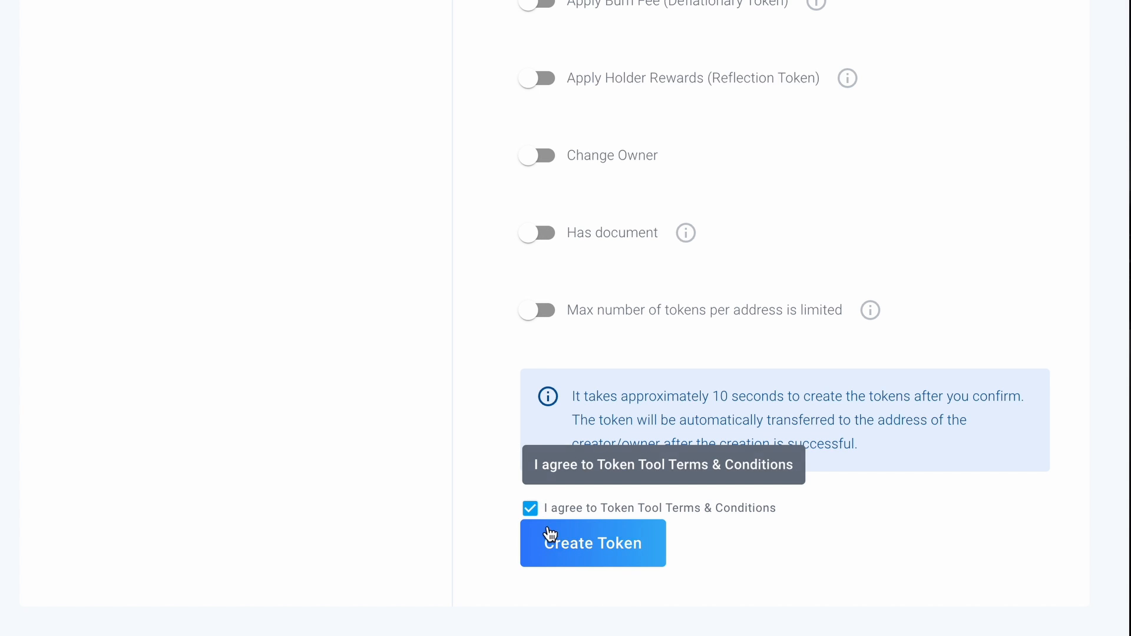
pyautogui.click(591, 542)
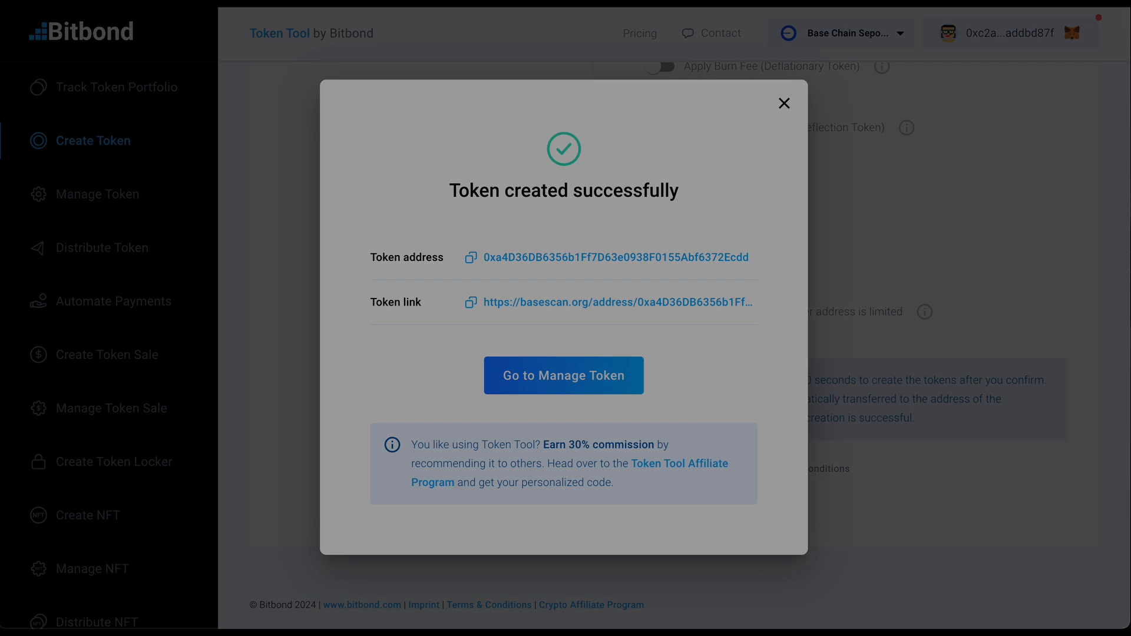
# - Close the 'Token created successfully' notice after reviewing the address and link
pyautogui.click(784, 103)
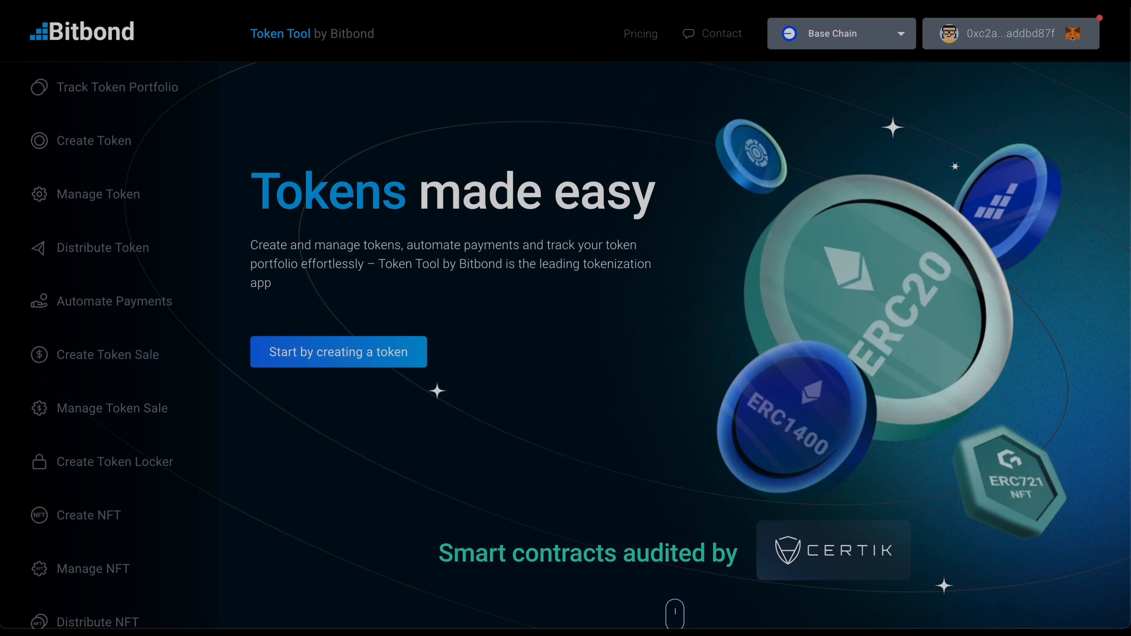